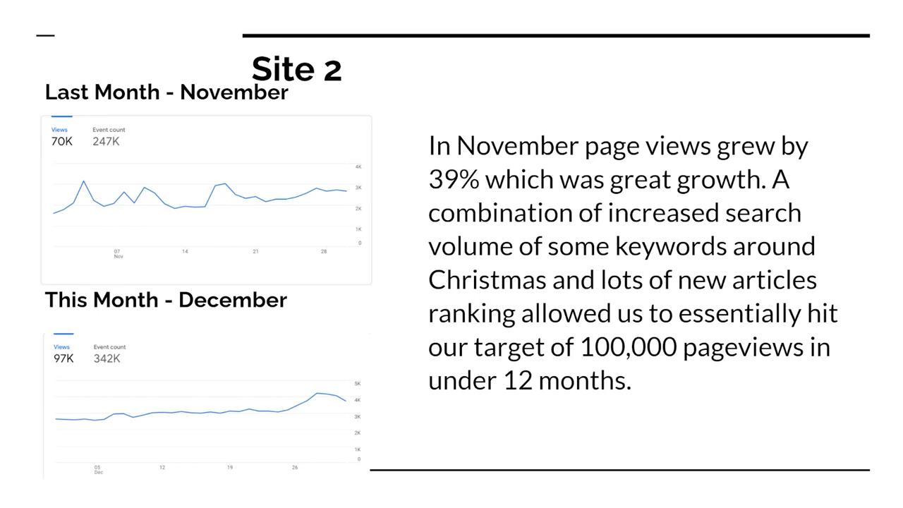
Advance the presentation to the Site 2 Search Console slide comparing October–December clicks
key(Right)
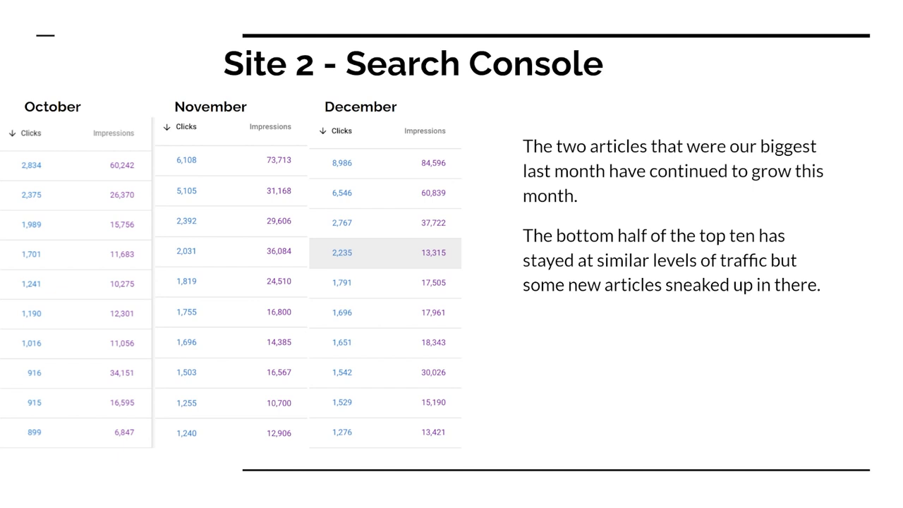
Advance to the Amazon Commissions - Site 2 slide showing November and December earnings
key(right)
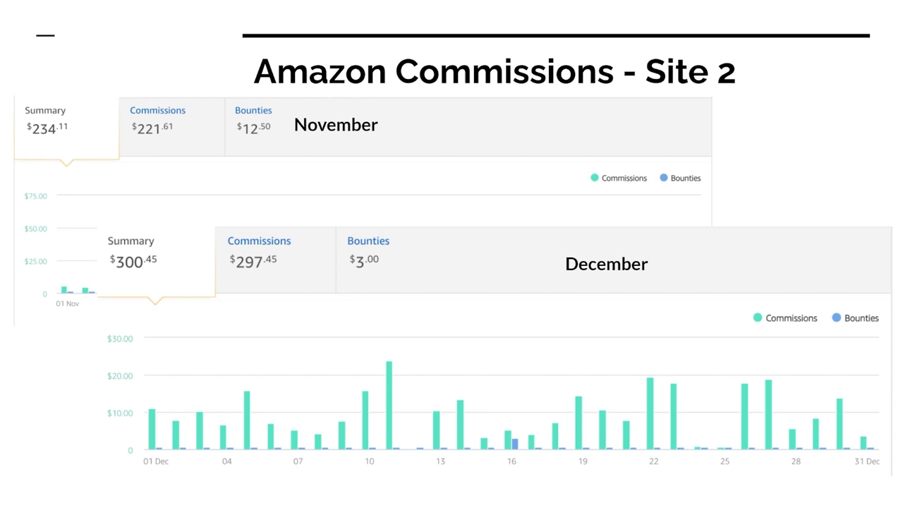
key(right)
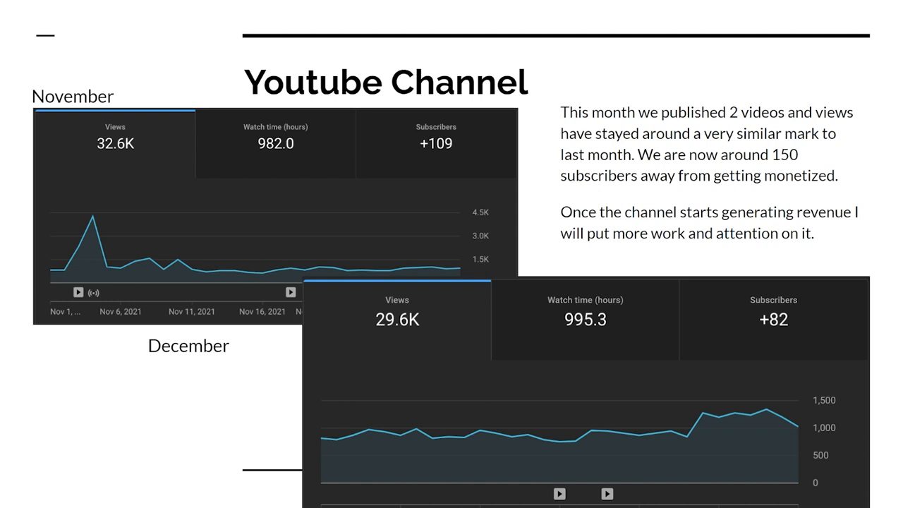
key(Right)
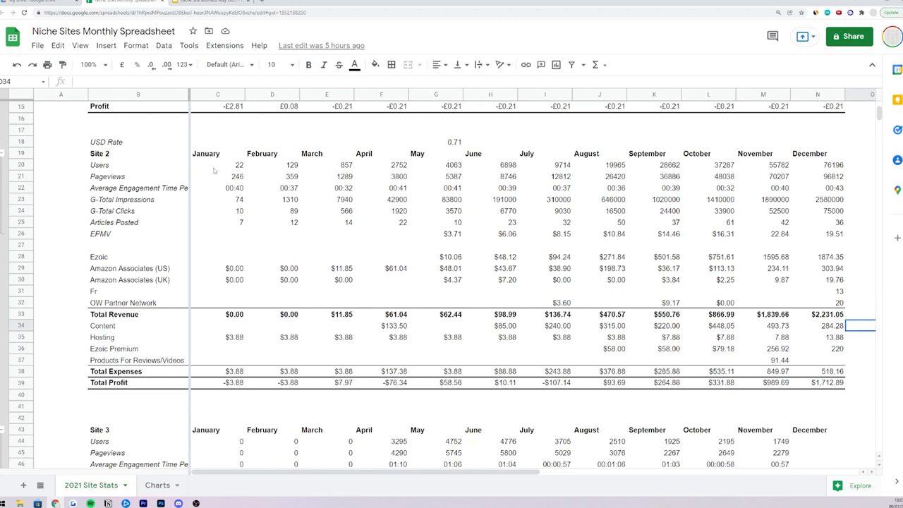
Select cell C20 in the Site 2 block of the 2021 Site Stats sheet
click(217, 164)
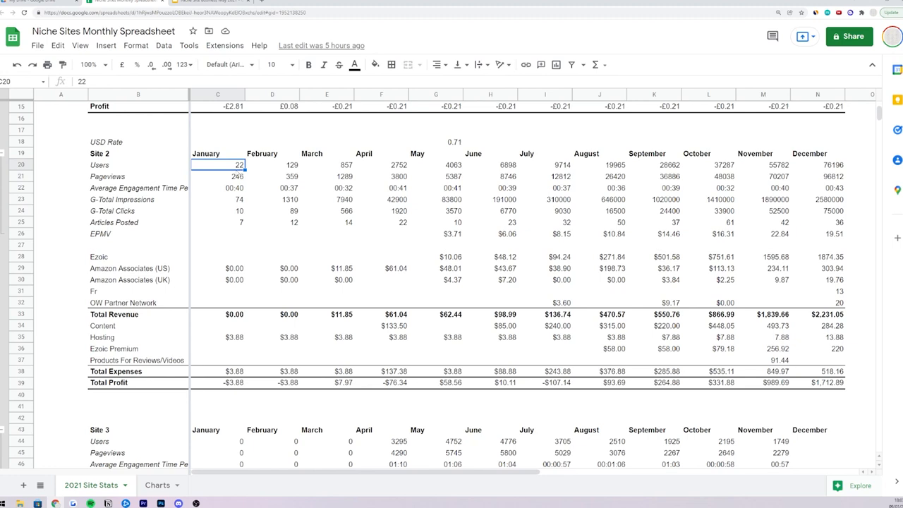
click(381, 166)
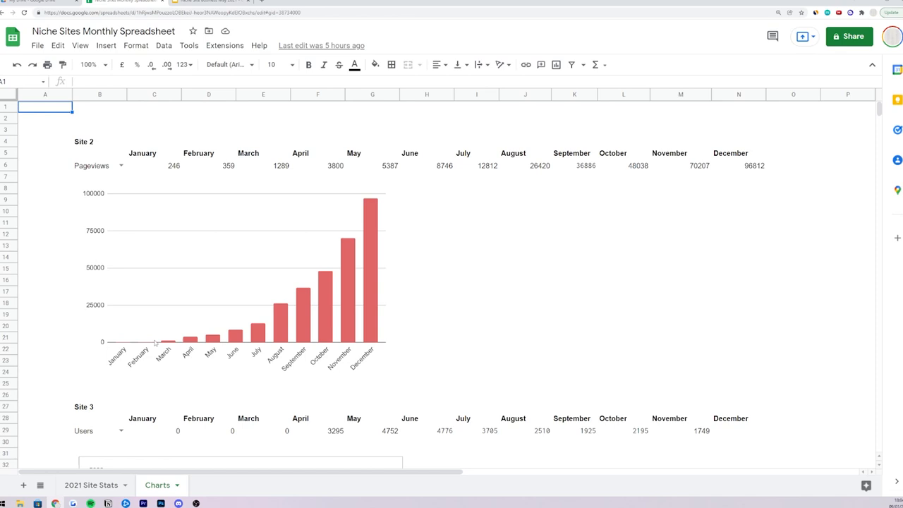
click(426, 211)
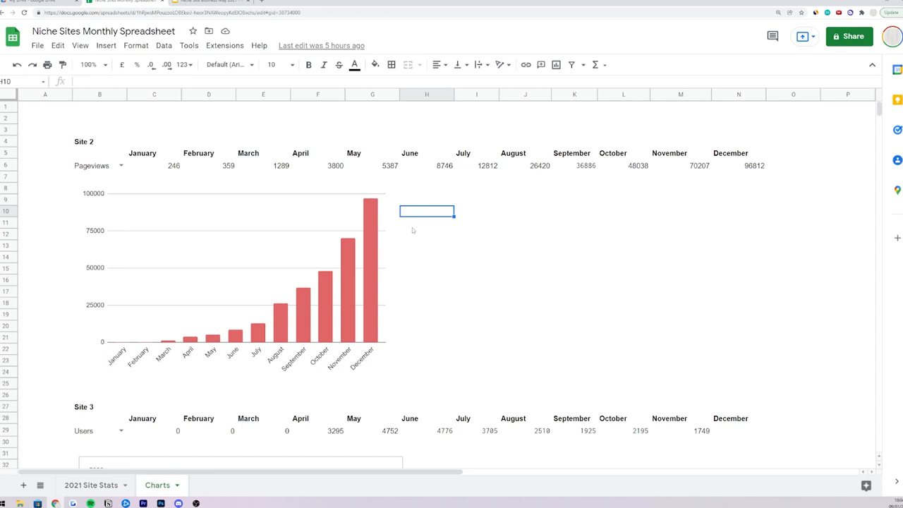
mouse_move(349, 266)
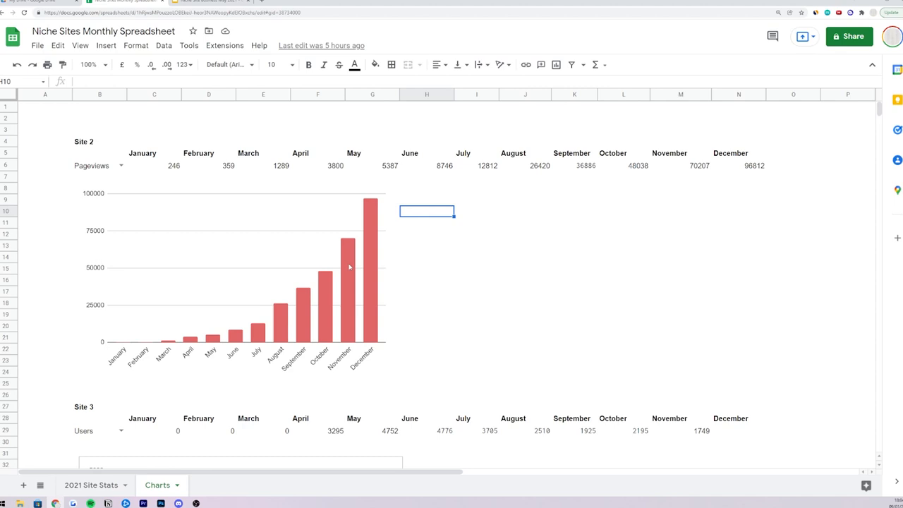
mouse_move(384, 204)
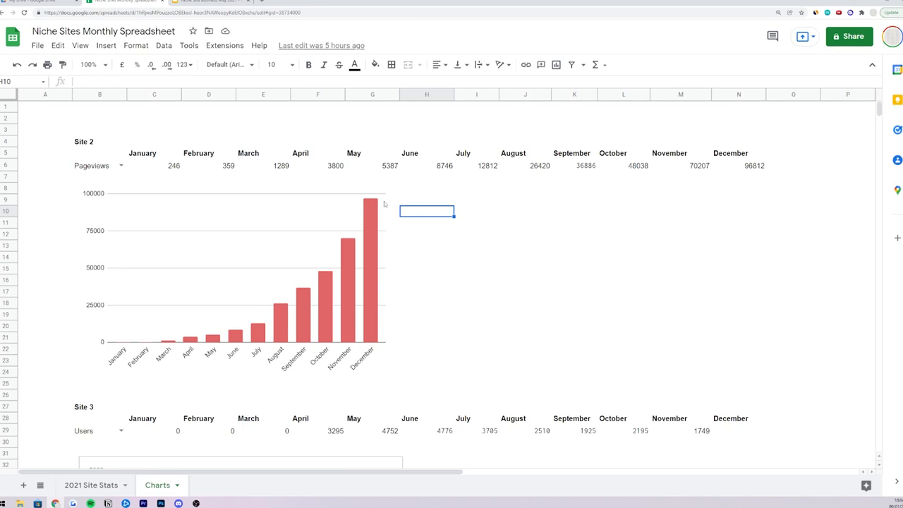
mouse_move(411, 166)
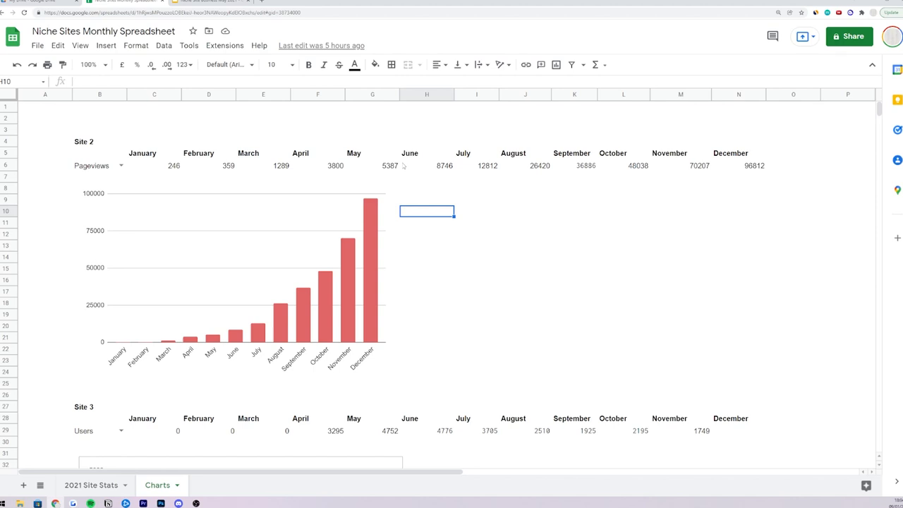
mouse_move(446, 260)
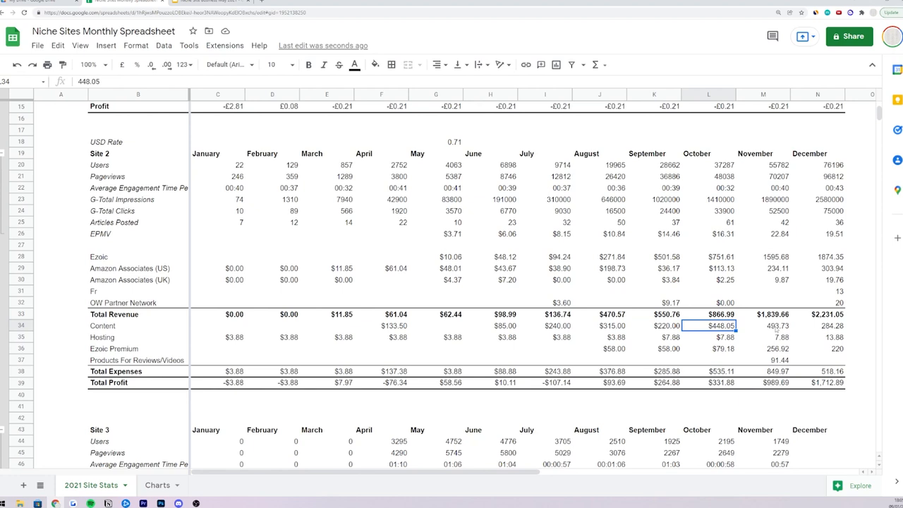
Check the November Content cost figure, then return to the Charts sheet
click(762, 325)
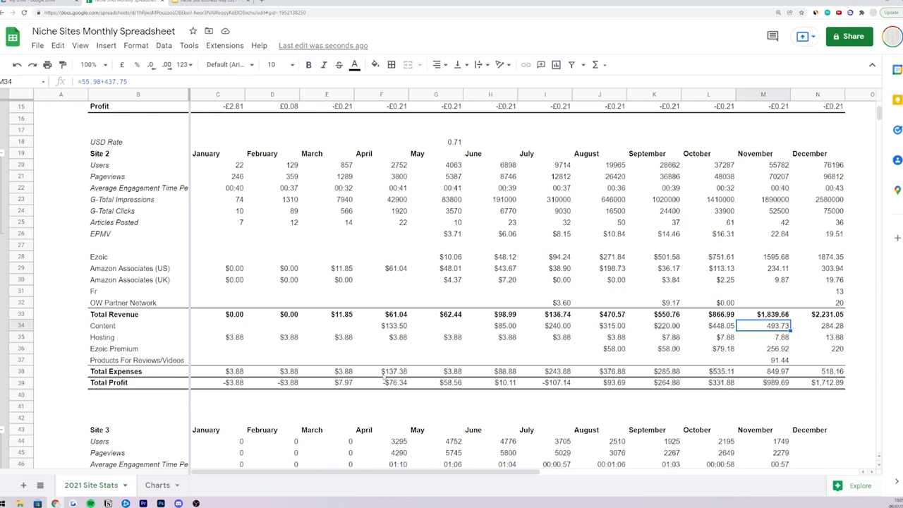
click(158, 485)
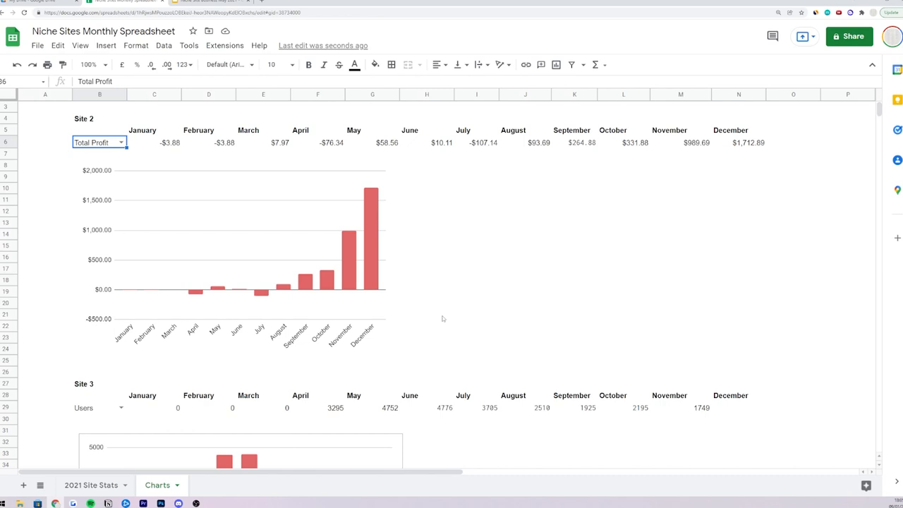
mouse_move(491, 243)
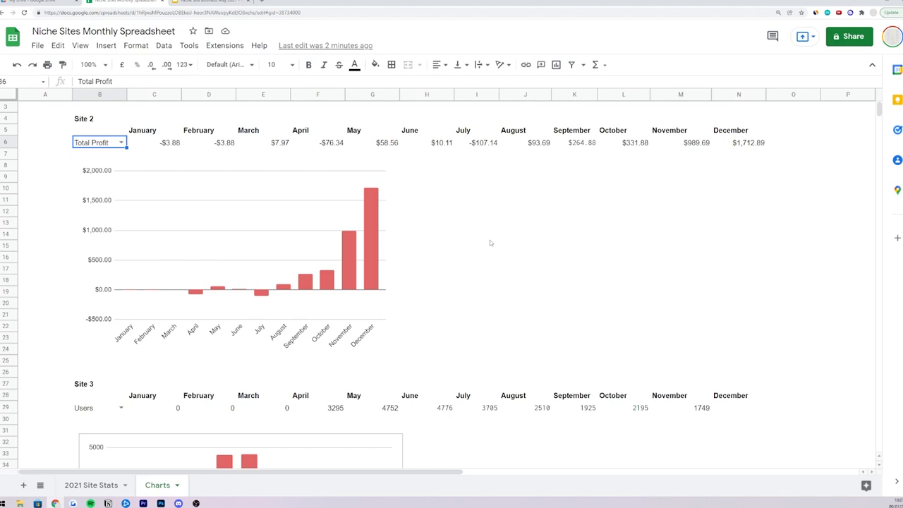
Set the Site 2 dropdown in B6 to Articles Posted and select the updated chart
click(121, 142)
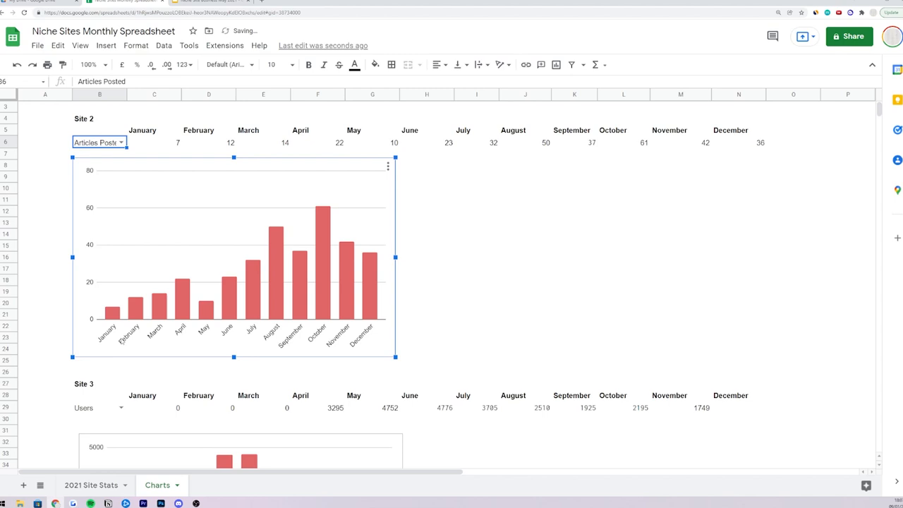
click(476, 234)
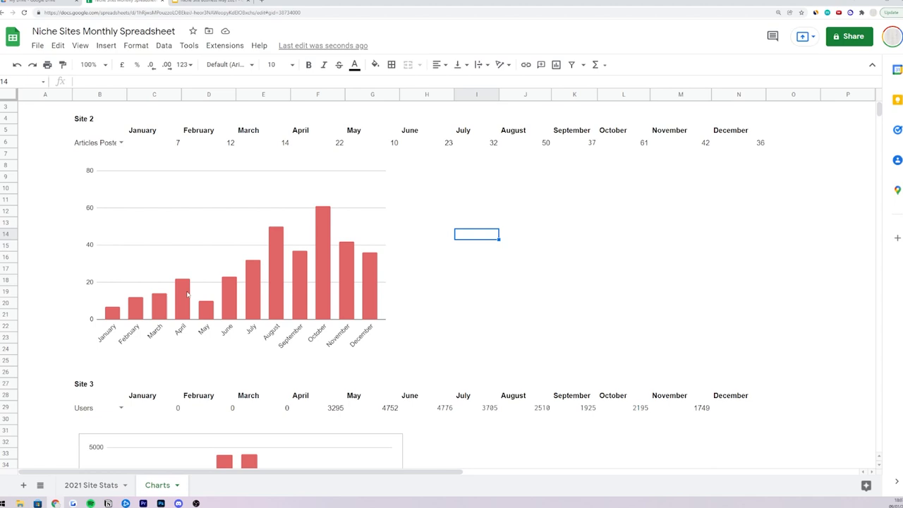
mouse_move(273, 236)
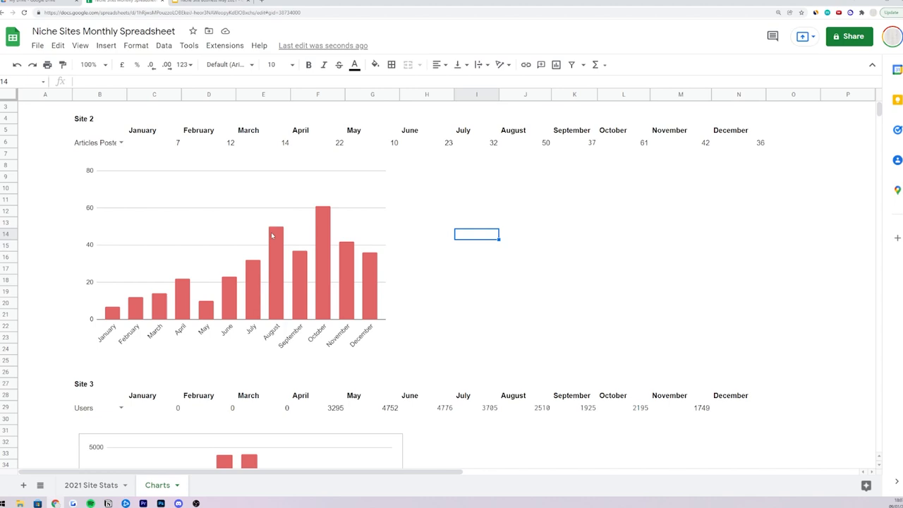
mouse_move(326, 271)
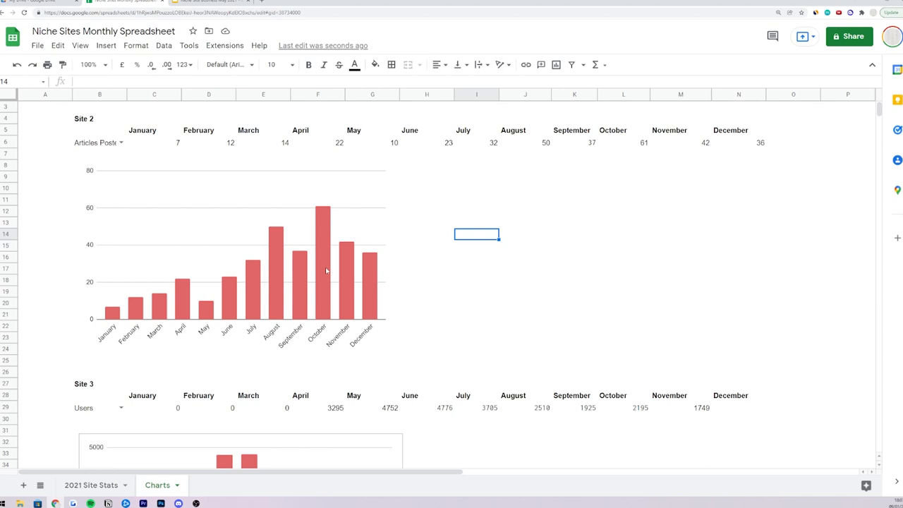
click(233, 254)
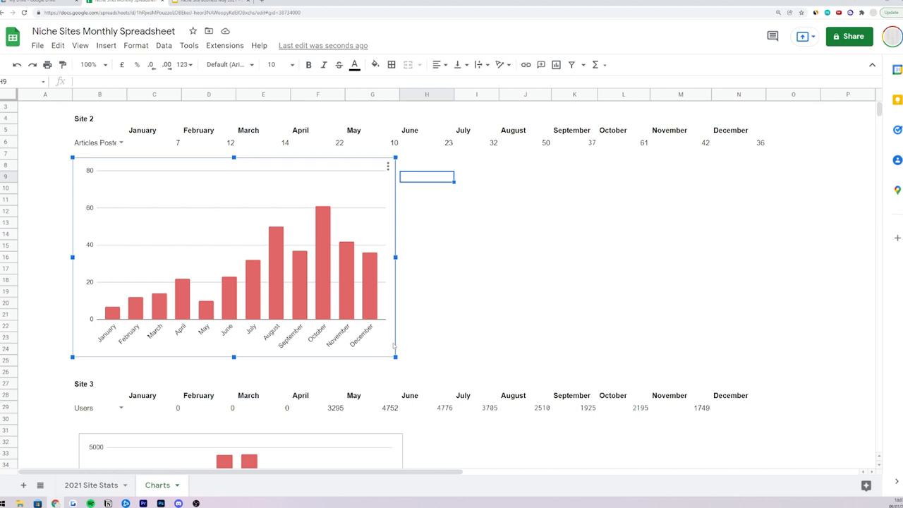